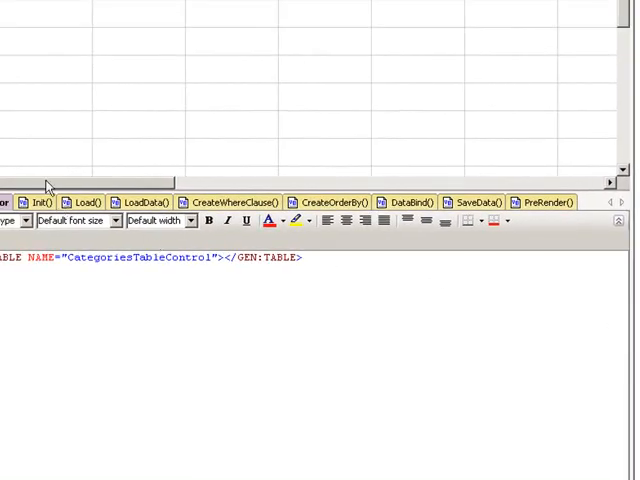
pyautogui.moveTo(40, 163)
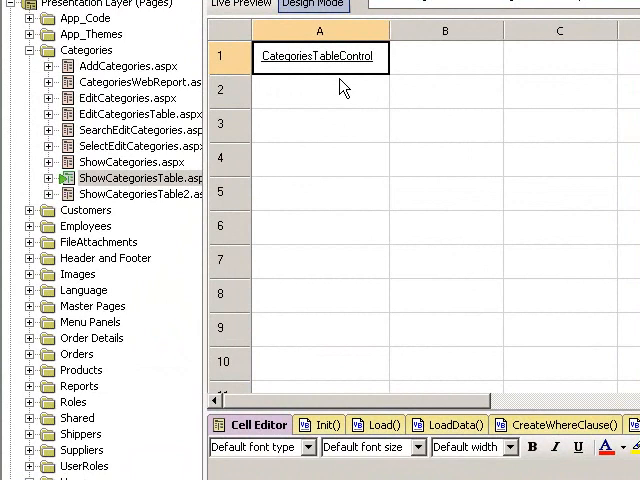
pyautogui.moveTo(320, 425)
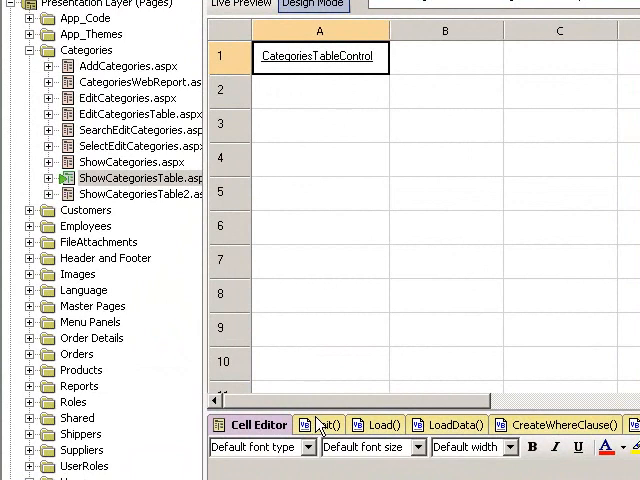
# - Show the CategoriesTableControl's Init() code with its filter, search and sort-order setup
pyautogui.click(323, 425)
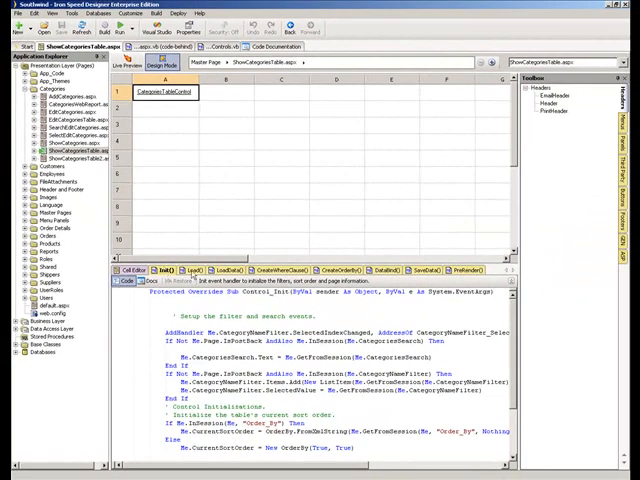
# - Select the CategoryNameLabel1, CategoryName and Description cells to reach SetDescription in Set()
pyautogui.click(193, 270)
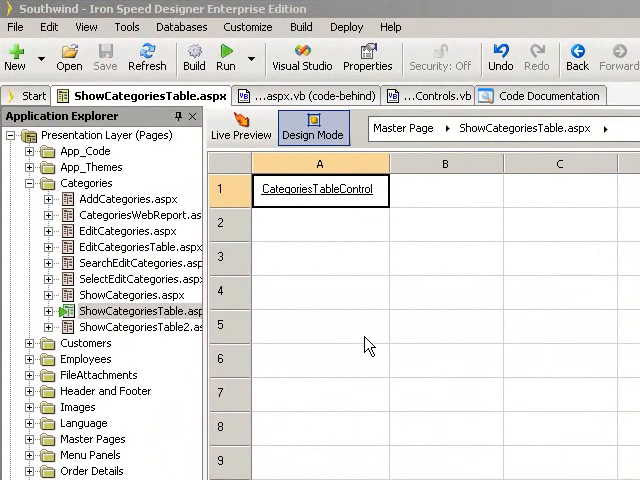
pyautogui.moveTo(398, 238)
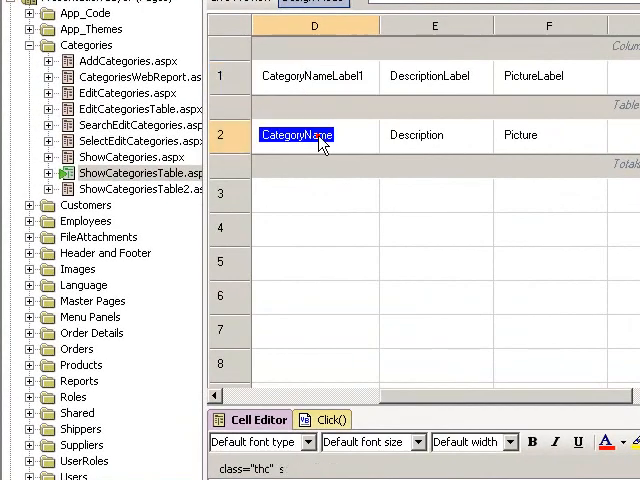
pyautogui.click(310, 76)
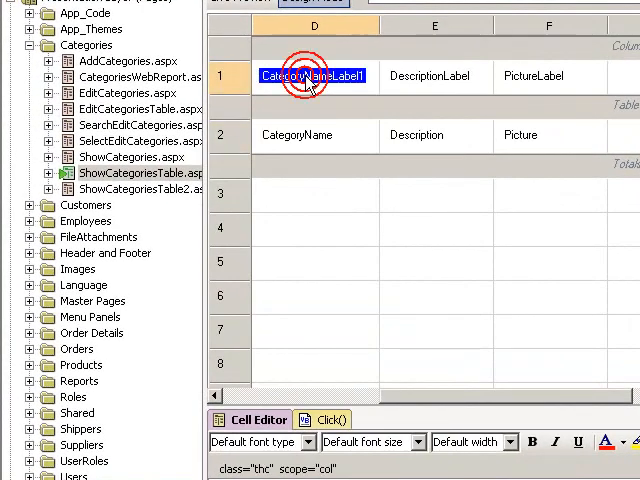
pyautogui.click(315, 135)
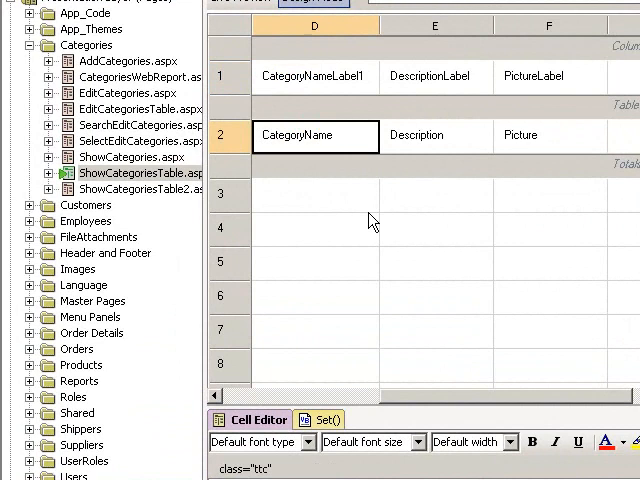
pyautogui.click(320, 419)
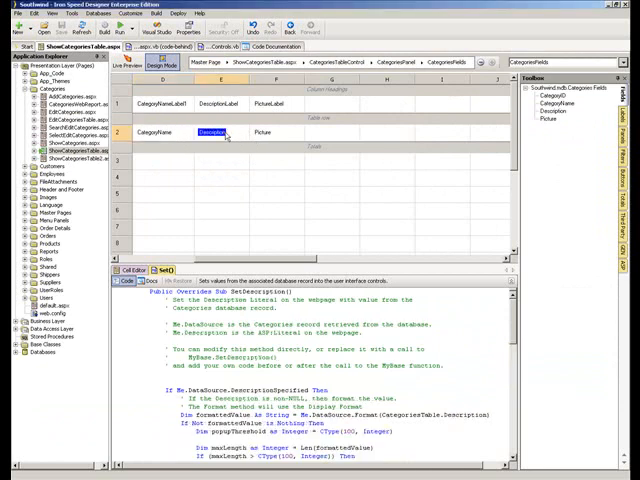
pyautogui.moveTo(384, 173)
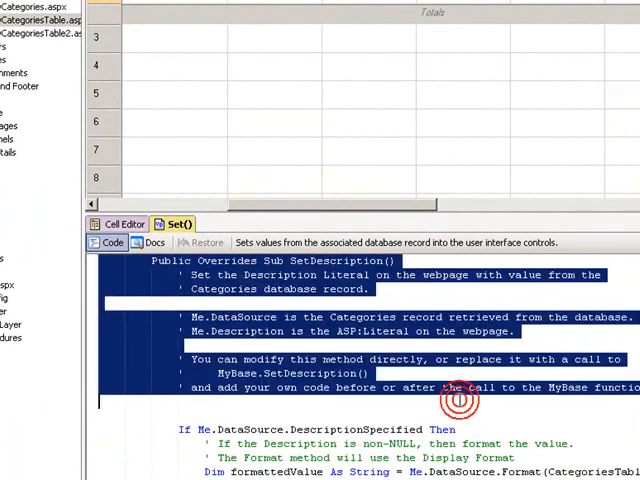
# - Type 'Over' on a new line after SetDescription's comment block
pyautogui.click(462, 403)
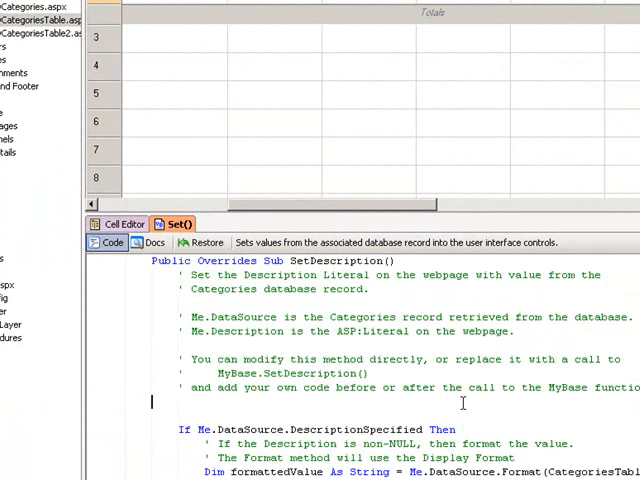
pyautogui.write('Over')
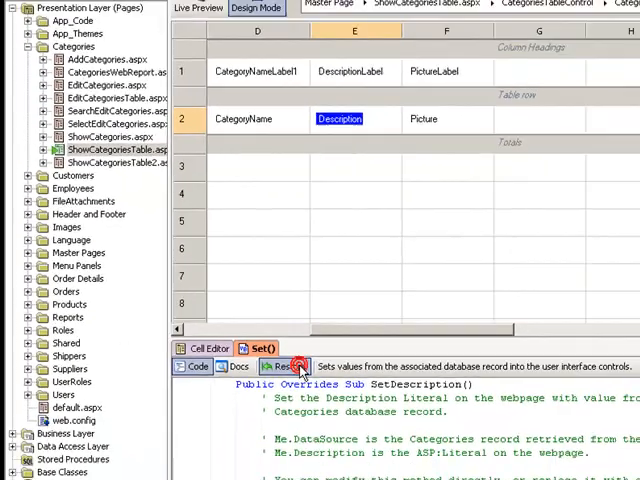
# - Restore SetDescription to its original generated code
pyautogui.click(280, 366)
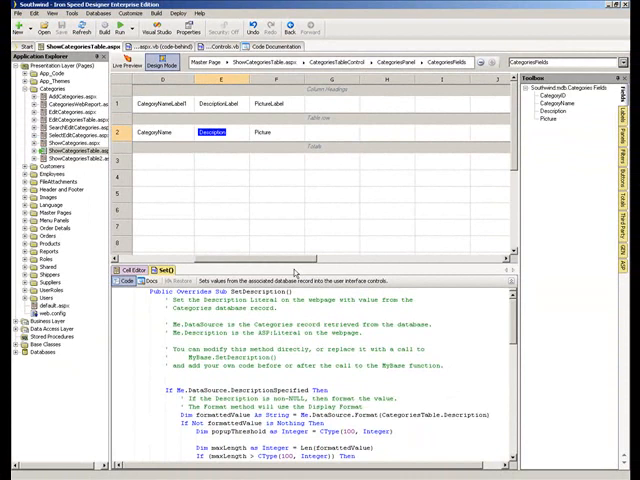
pyautogui.moveTo(338, 180)
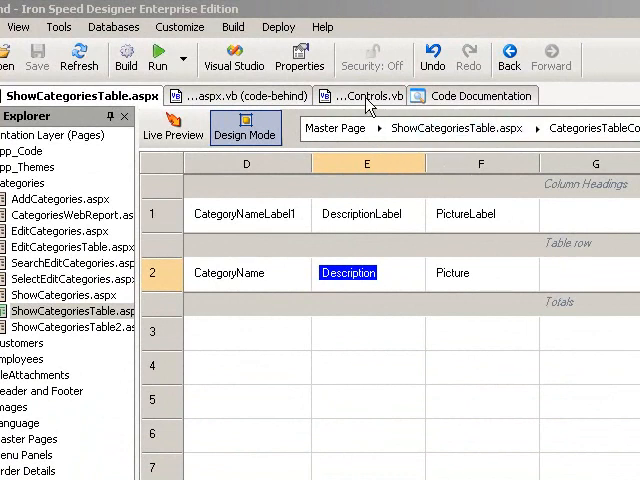
# - Add a SetDescription override to CategoriesTableControlRow in ShowCategoriesTable.Controls.vb
pyautogui.click(355, 93)
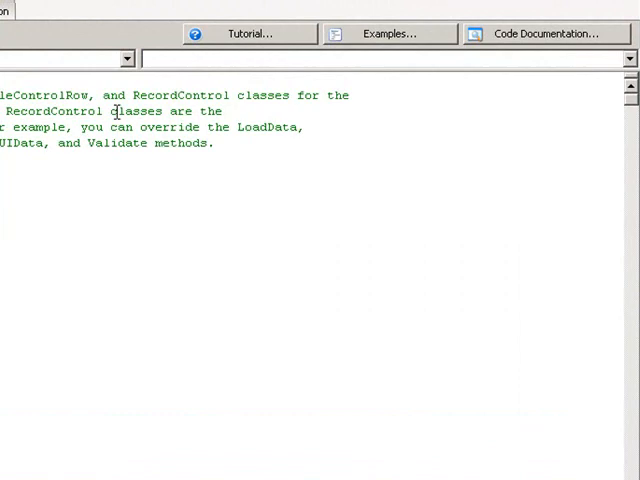
pyautogui.click(120, 57)
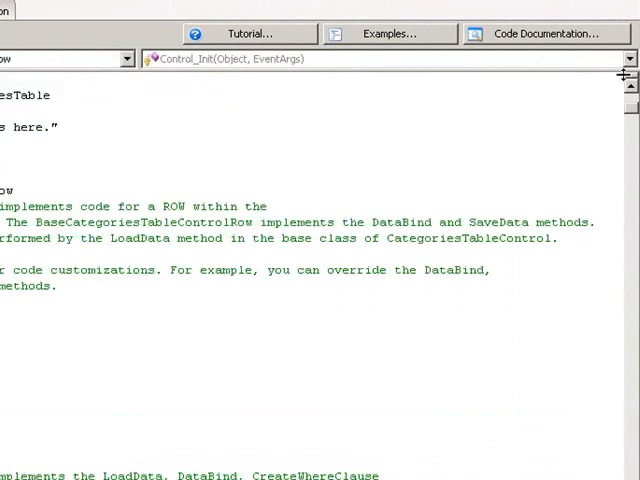
pyautogui.click(629, 58)
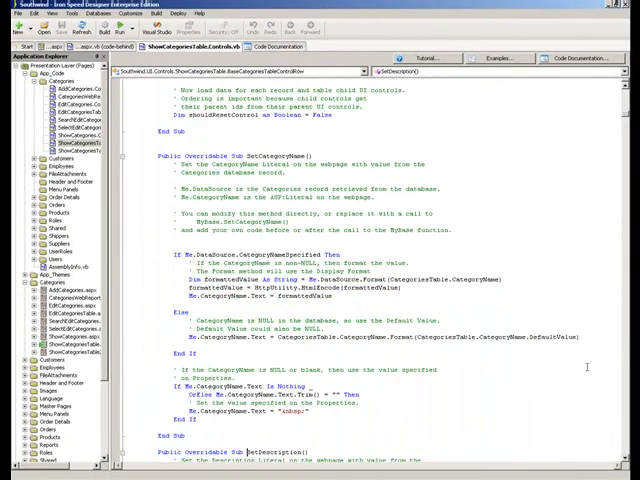
pyautogui.scroll(-3)
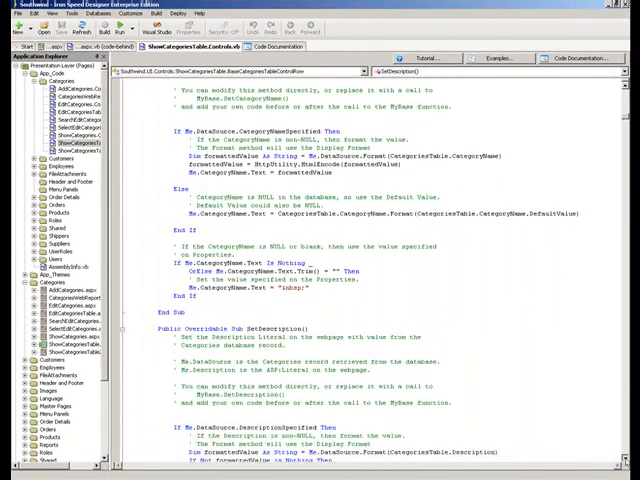
pyautogui.scroll(-3)
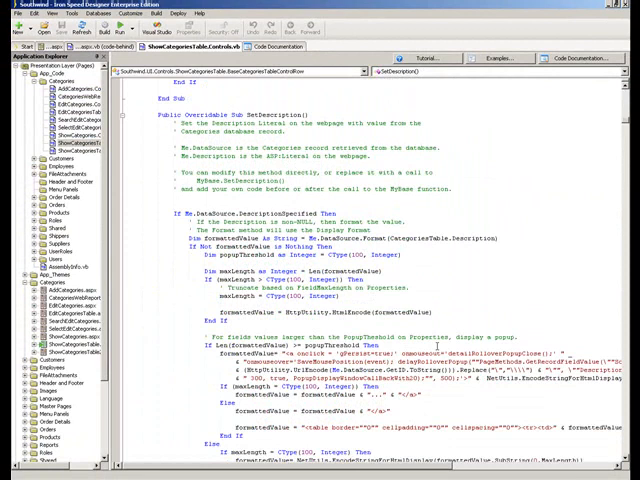
pyautogui.scroll(-3)
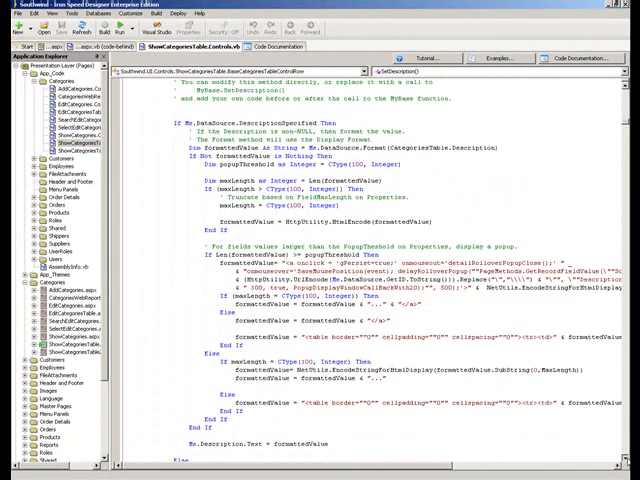
pyautogui.scroll(-3)
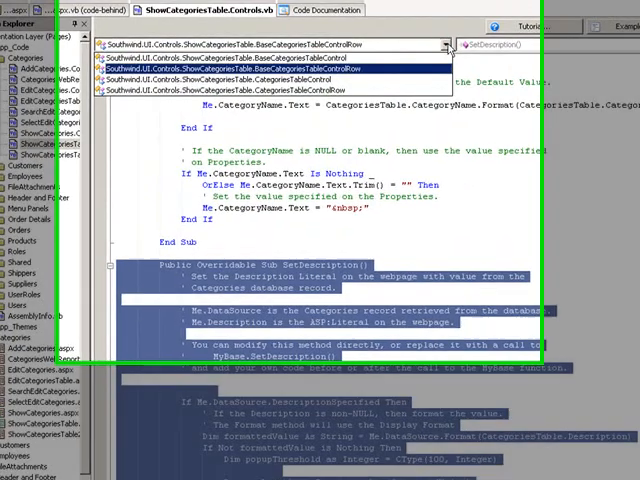
pyautogui.click(300, 78)
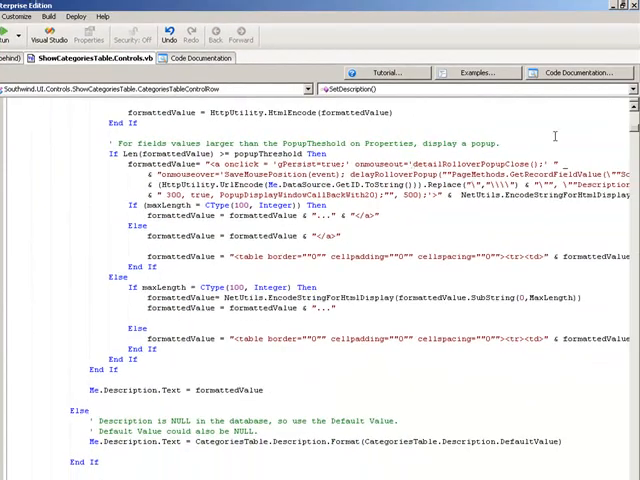
pyautogui.scroll(3)
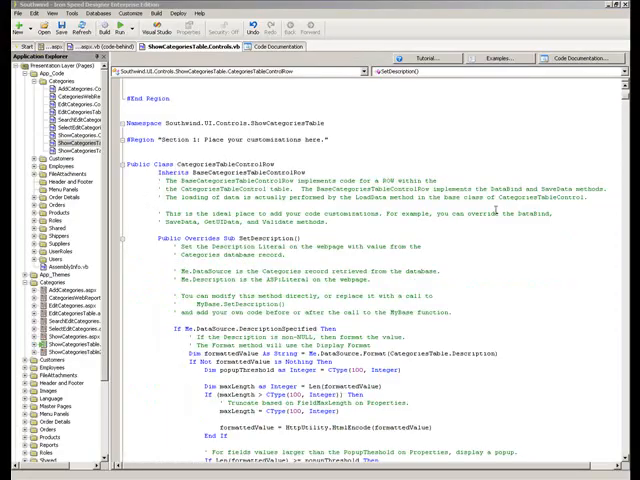
pyautogui.moveTo(480, 310)
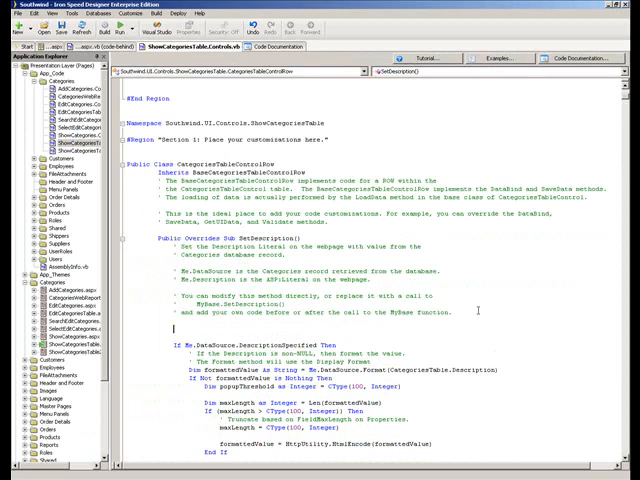
# - Add a 'James override' line inside the SetDescription override and review the code
pyautogui.write('James')
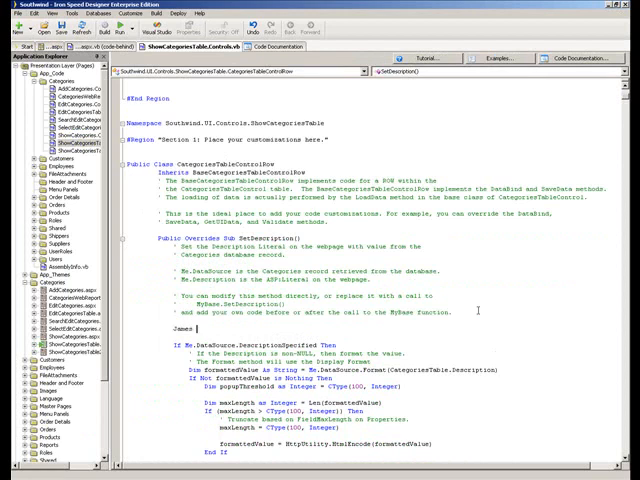
pyautogui.write('override')
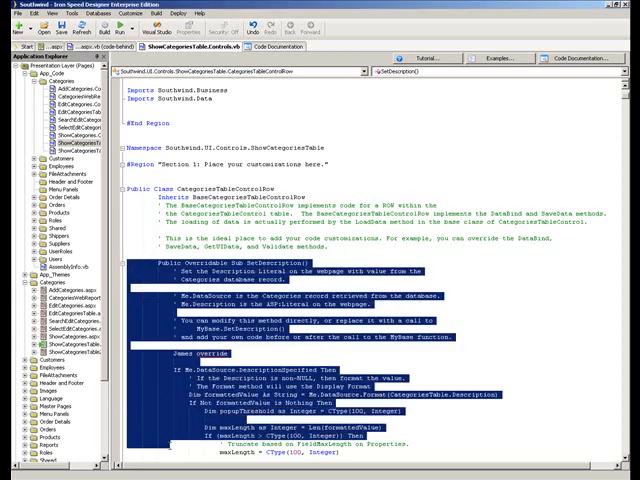
pyautogui.scroll(-3)
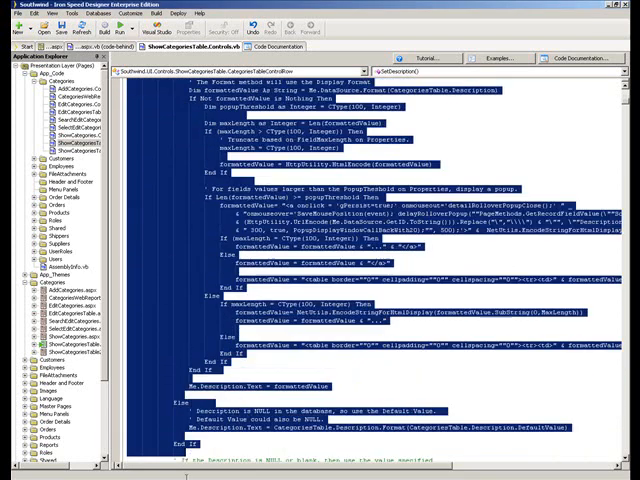
pyautogui.scroll(-3)
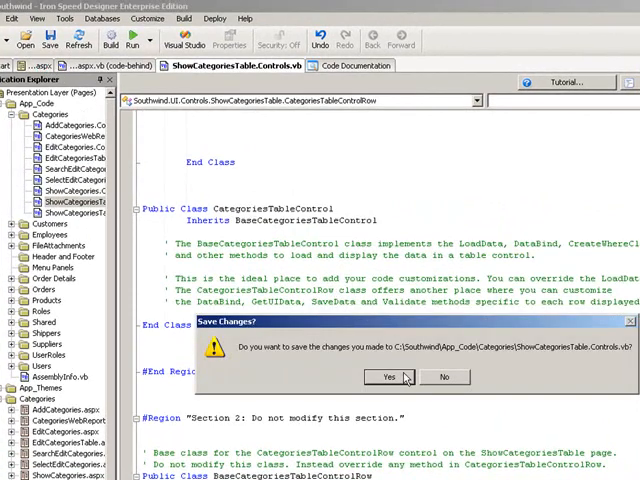
# - Confirm saving changes to ShowCategoriesTable.Controls.vb
pyautogui.click(391, 377)
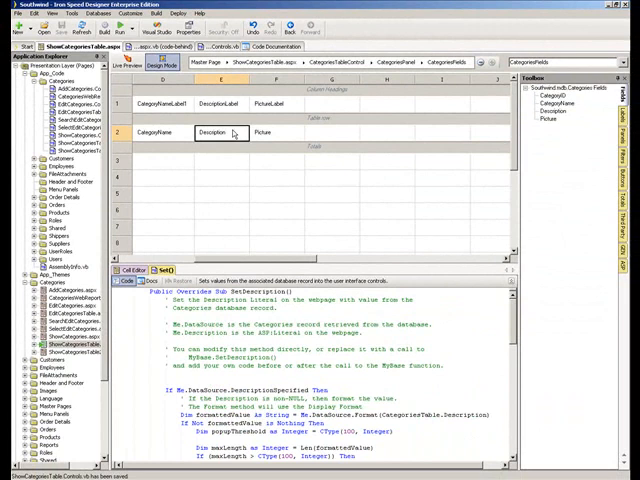
pyautogui.moveTo(195, 209)
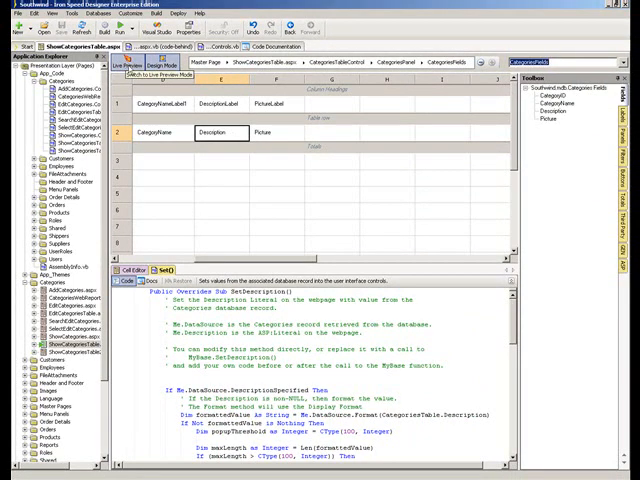
# - Live-preview the Categories page, select the Beverages description, then return to design mode
pyautogui.click(128, 63)
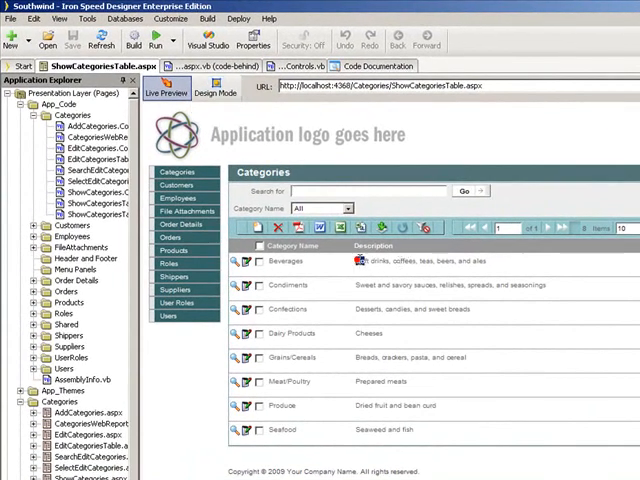
pyautogui.doubleClick(405, 261)
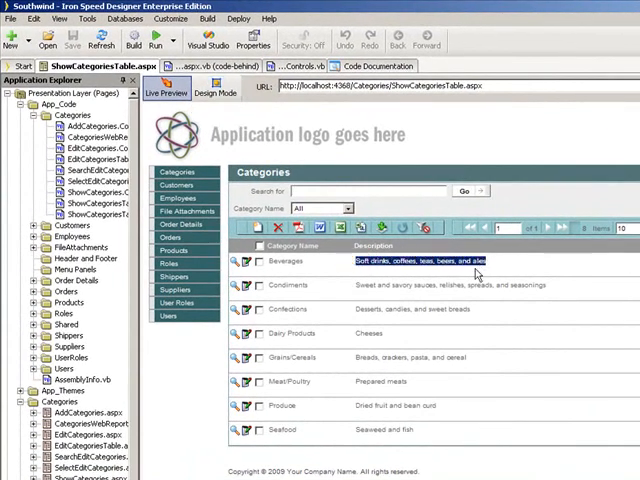
pyautogui.moveTo(470, 280)
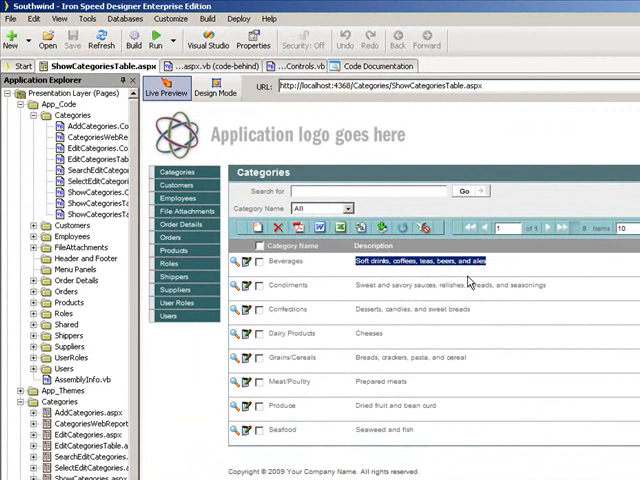
pyautogui.moveTo(288, 132)
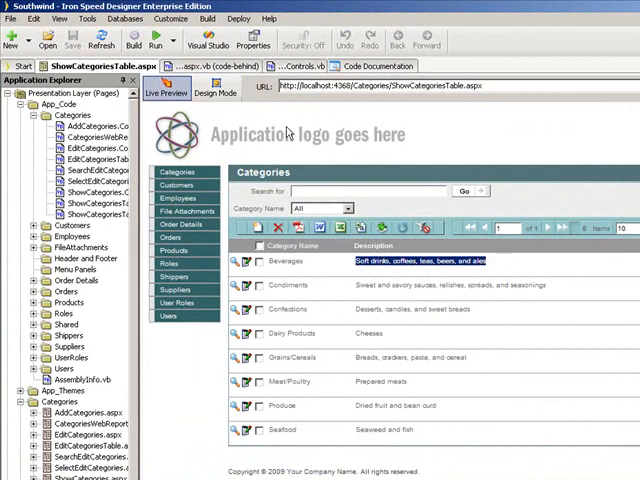
pyautogui.click(211, 91)
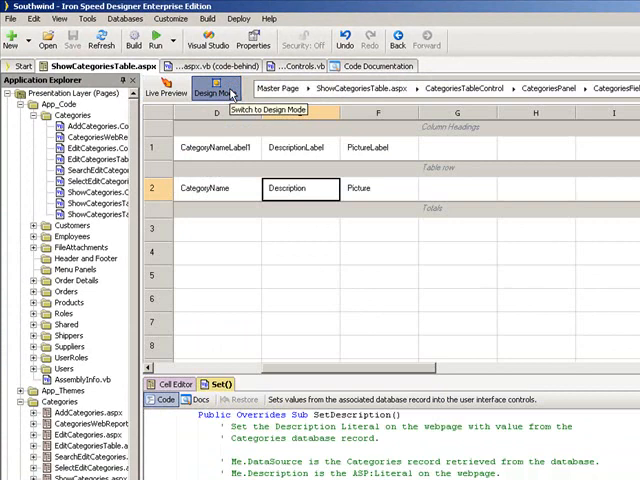
pyautogui.moveTo(342, 343)
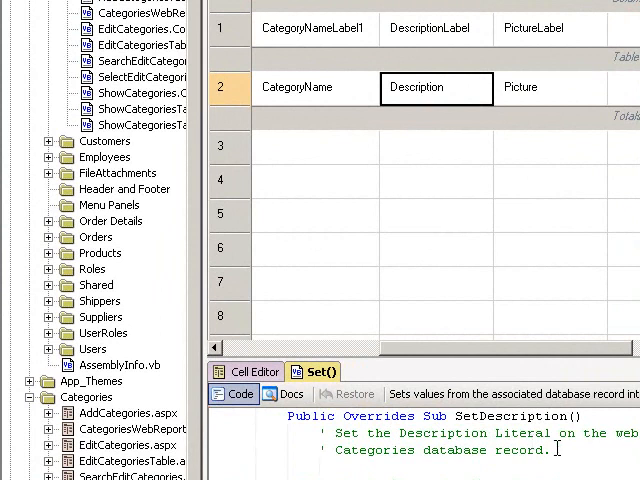
pyautogui.moveTo(350, 393)
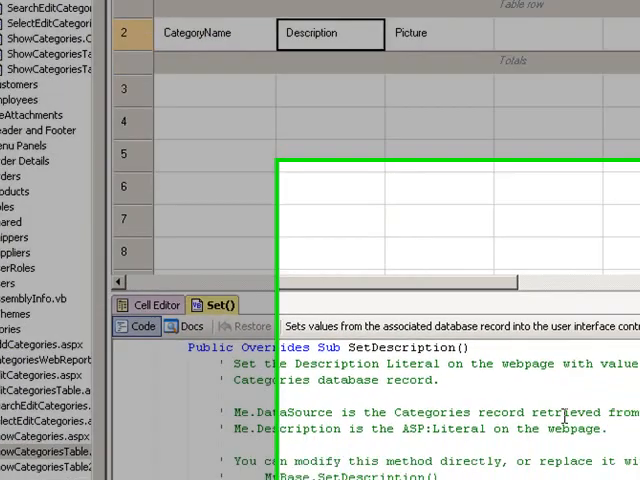
# - End SetDescription with Me.Description.Text = "Description : " & Me.DataSource.Description
pyautogui.scroll(-3)
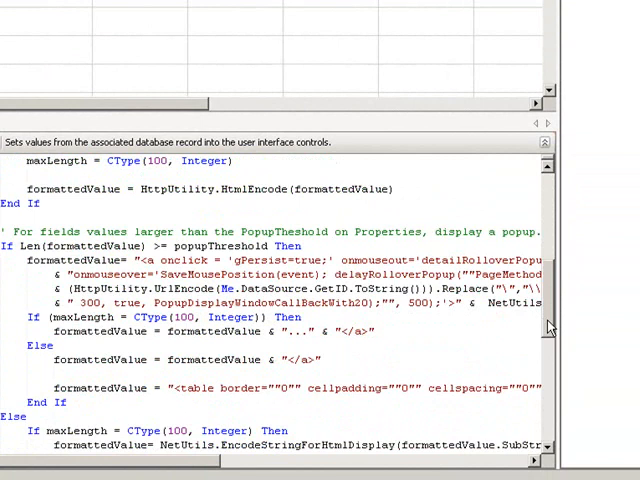
pyautogui.scroll(-3)
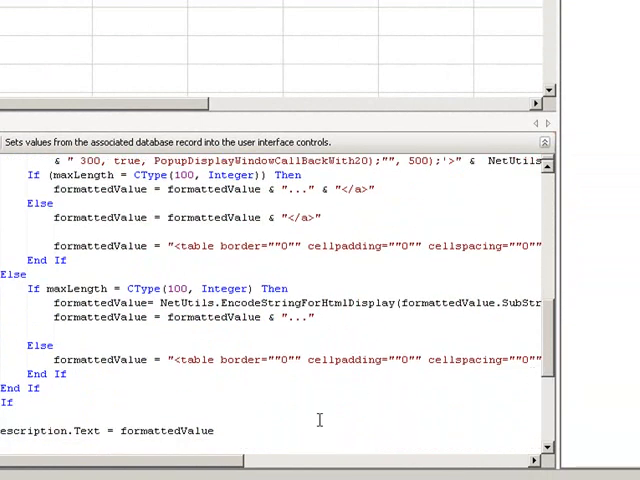
pyautogui.scroll(-3)
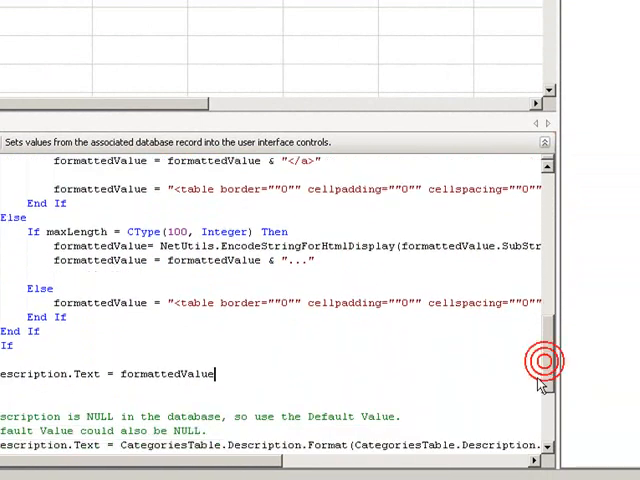
pyautogui.scroll(-3)
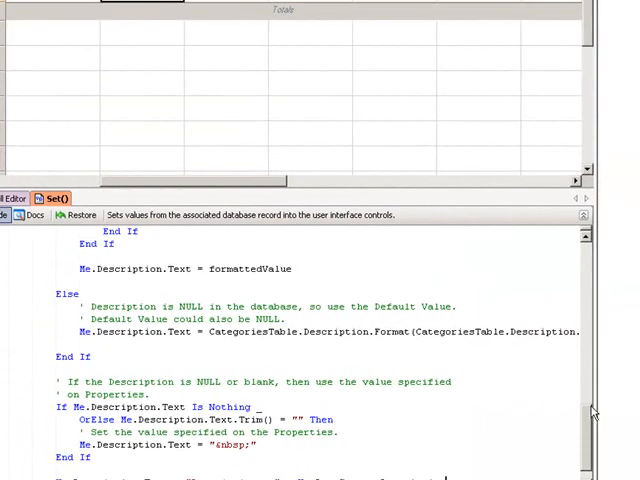
pyautogui.scroll(-3)
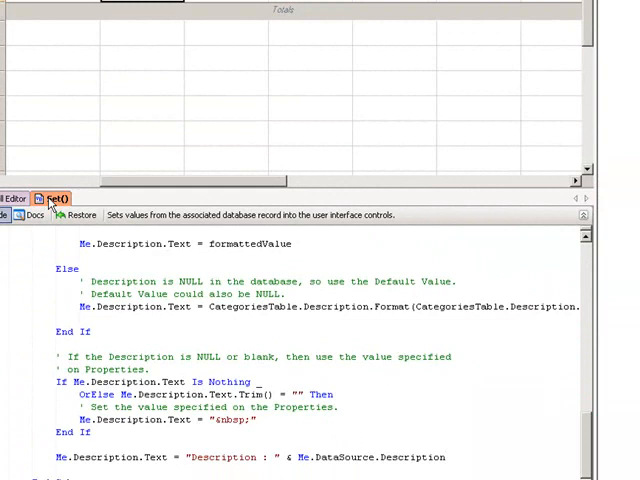
pyautogui.click(279, 18)
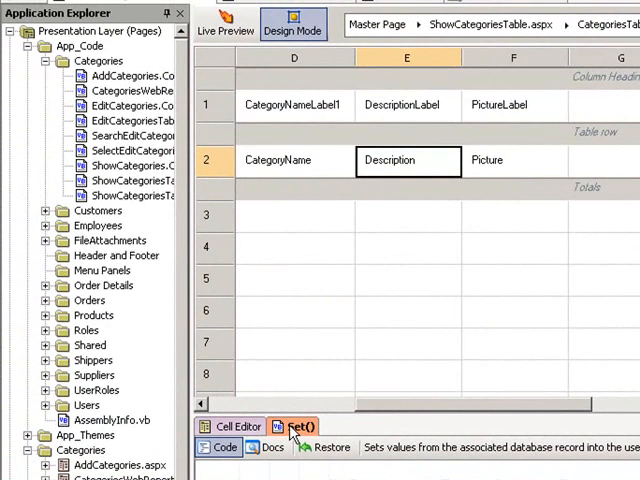
pyautogui.moveTo(225, 24)
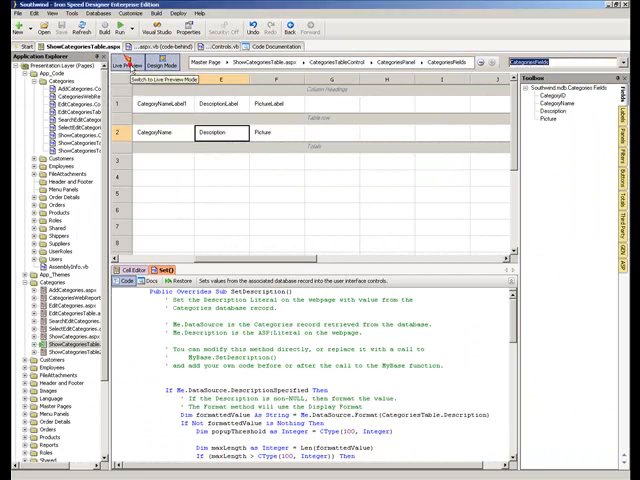
pyautogui.click(108, 63)
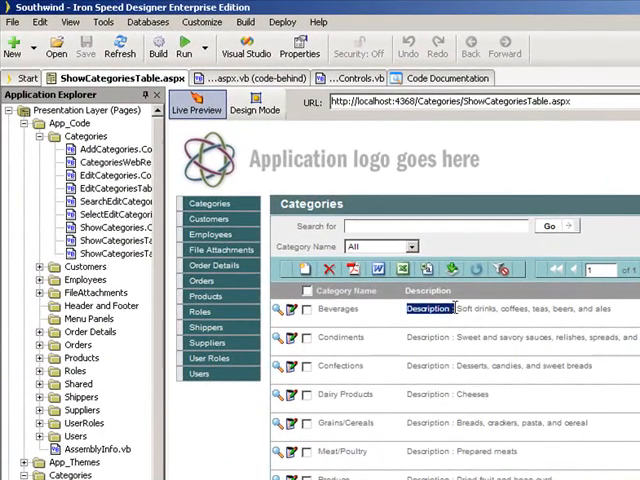
pyautogui.click(255, 109)
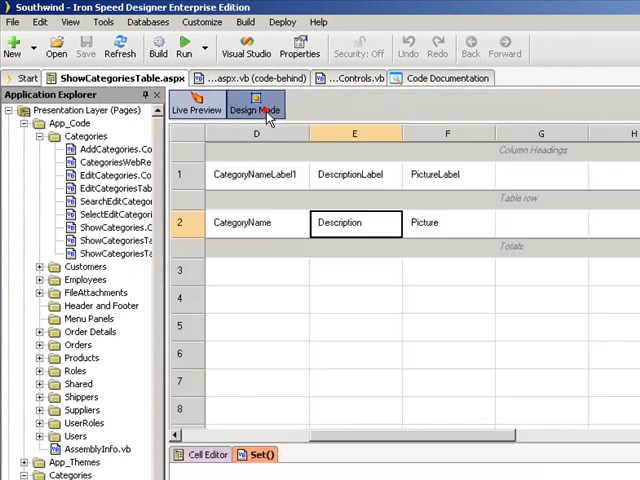
pyautogui.click(241, 222)
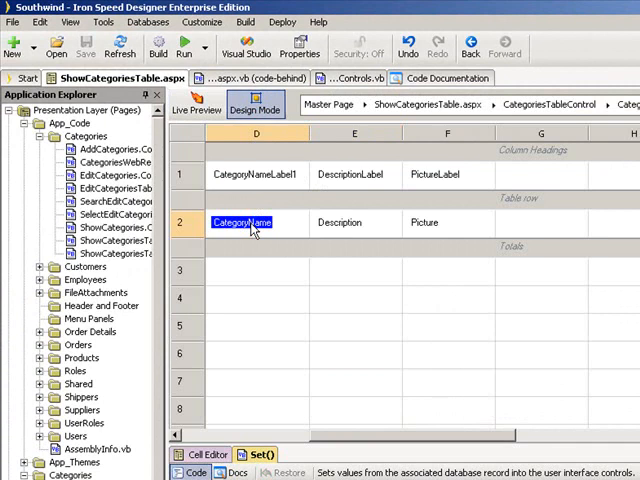
pyautogui.click(340, 222)
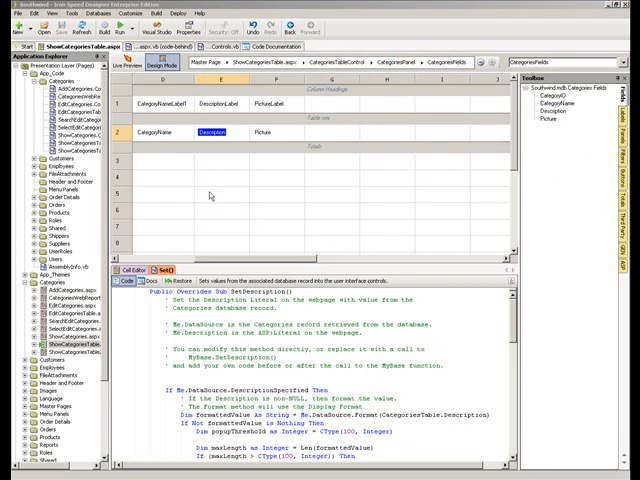
pyautogui.click(220, 46)
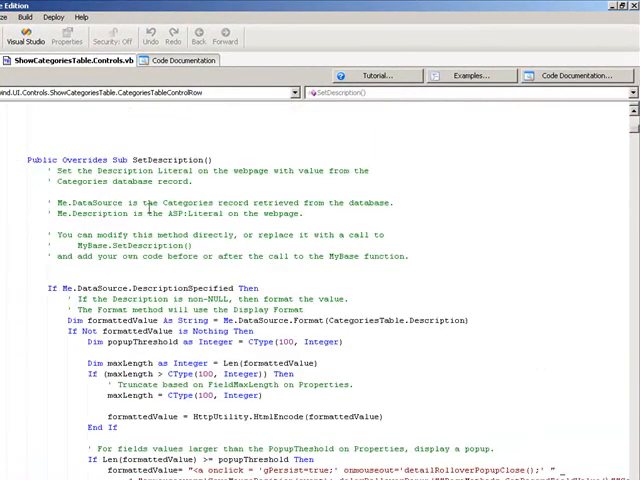
# - Review the override's opening lines in Controls.vb, then return to the ShowCategoriesTable design layout
pyautogui.moveTo(37, 159); pyautogui.dragTo(182, 183)
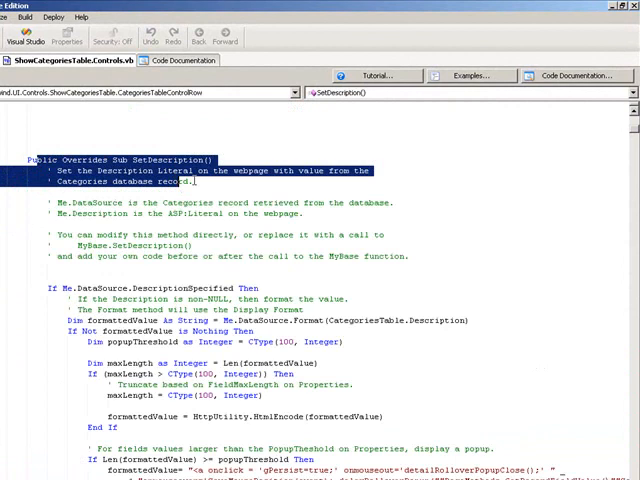
pyautogui.scroll(-3)
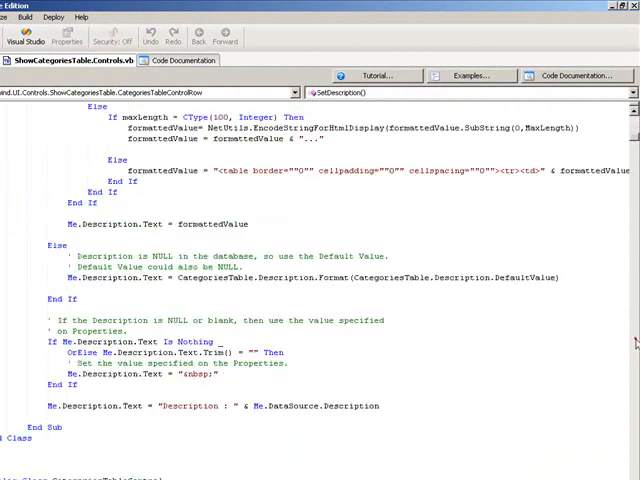
pyautogui.doubleClick(335, 406)
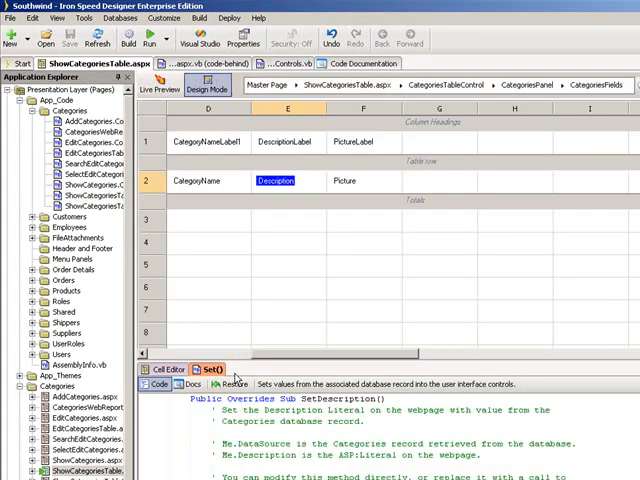
pyautogui.moveTo(220, 385)
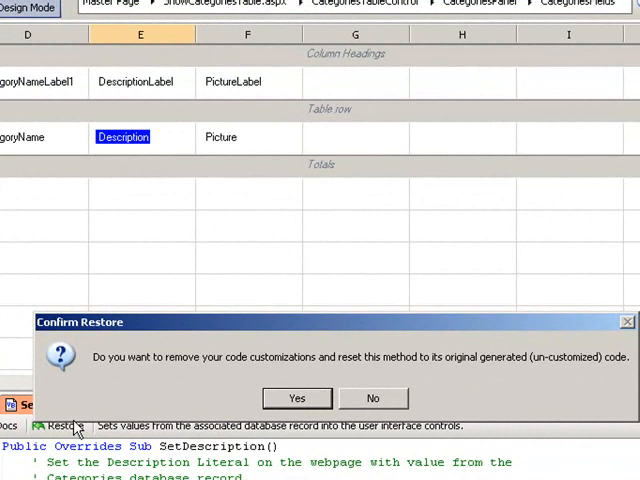
pyautogui.moveTo(250, 402)
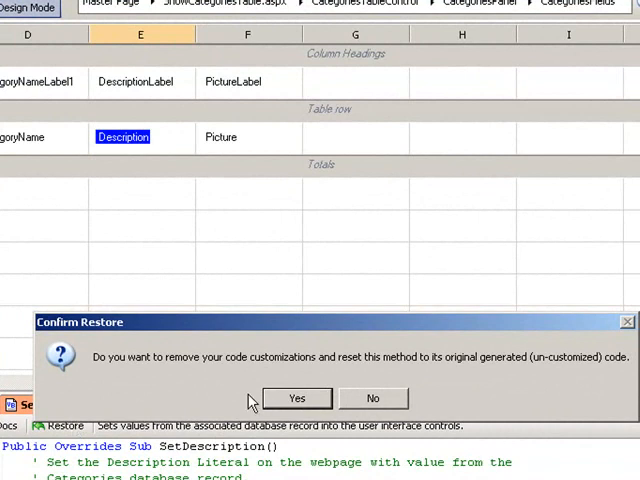
# - Confirm restoring SetDescription to its original generated code, discarding the 'Description :' change
pyautogui.click(296, 398)
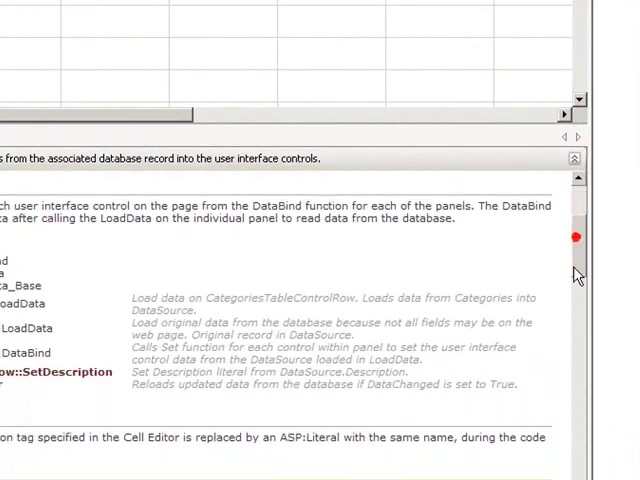
# - Scroll through the SetDescription documentation to read its calling hierarchy
pyautogui.scroll(-3)
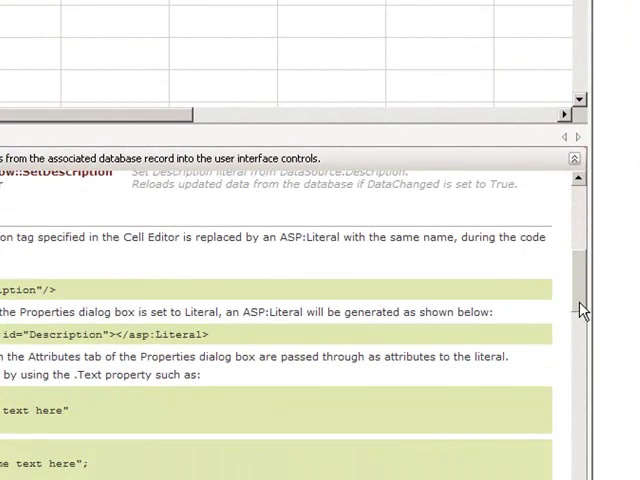
pyautogui.scroll(-3)
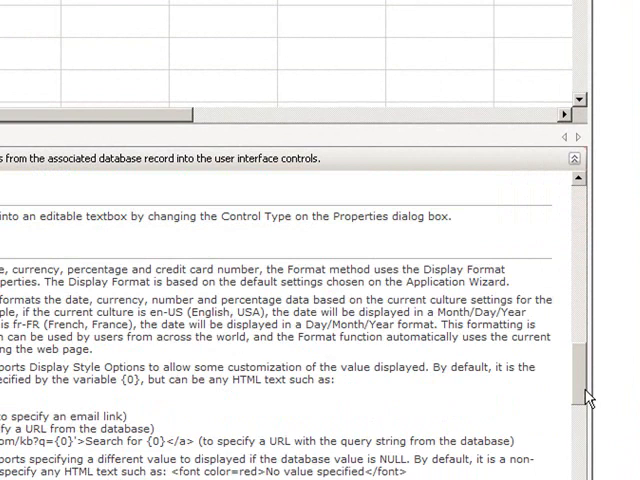
pyautogui.scroll(-3)
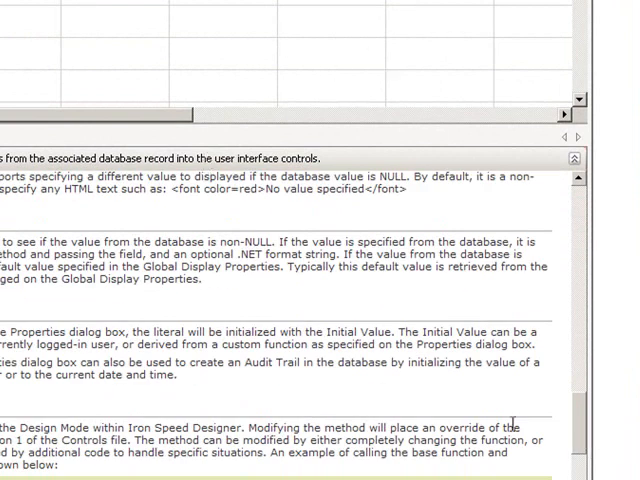
pyautogui.scroll(-3)
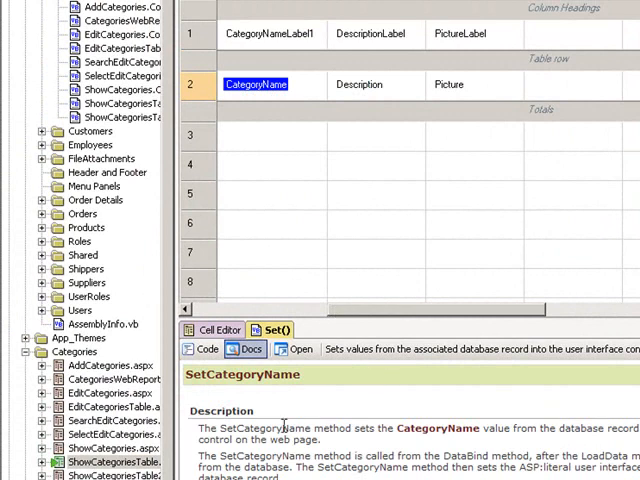
pyautogui.moveTo(308, 385)
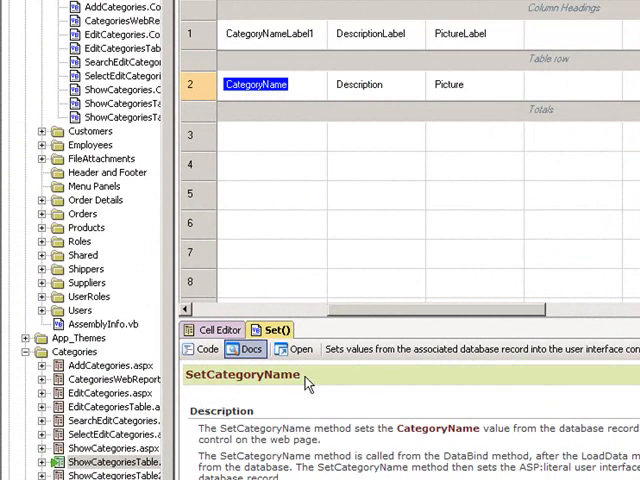
# - Scroll the SetCategoryName documentation to its description and calling hierarchy
pyautogui.scroll(-3)
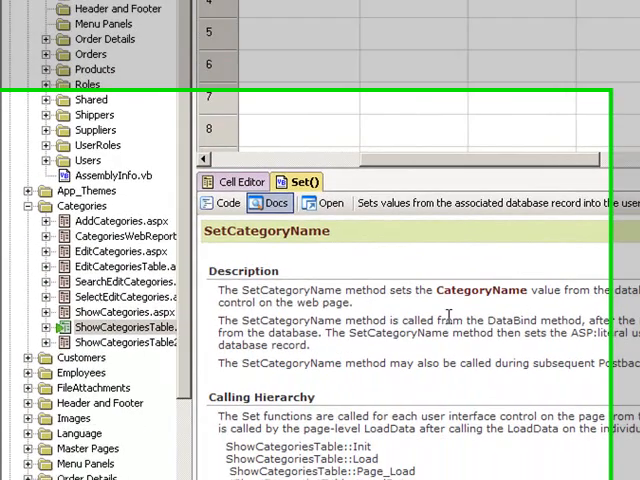
pyautogui.scroll(-3)
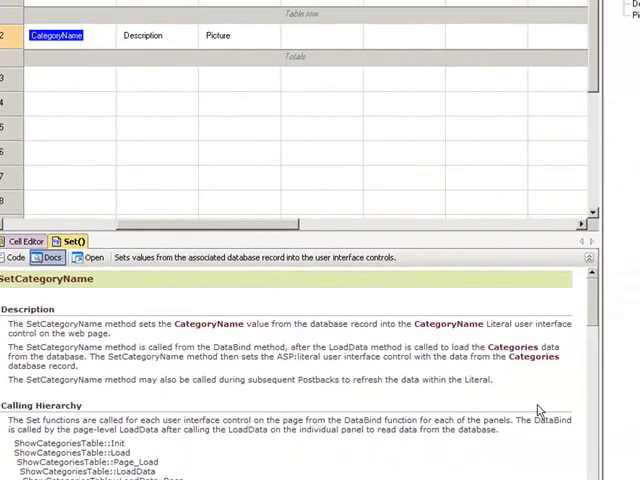
pyautogui.moveTo(597, 347)
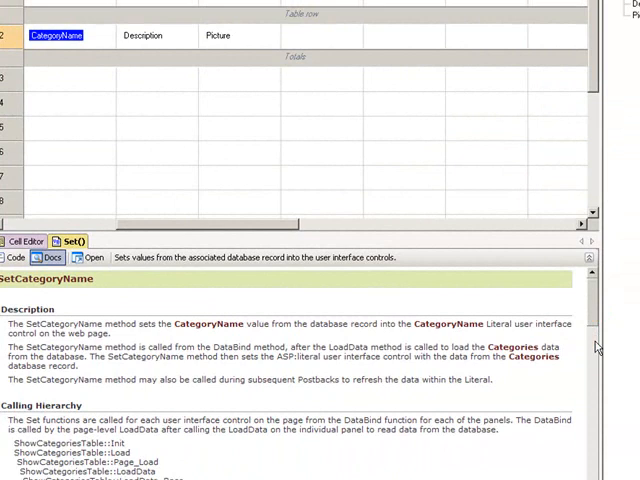